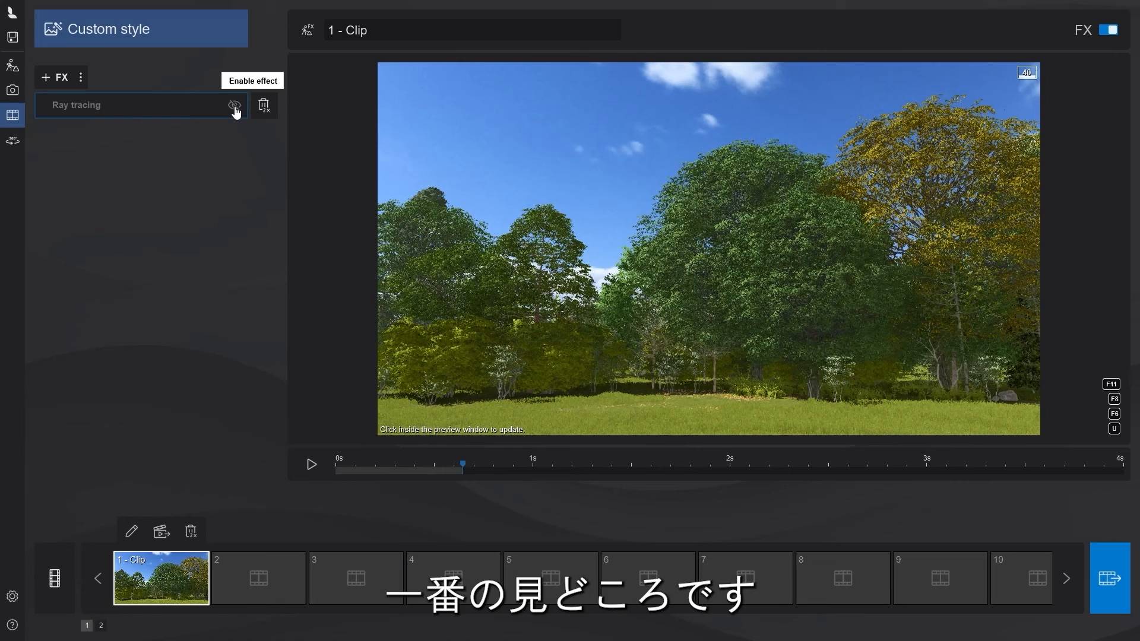
# Enable the Ray tracing effect in the Custom style effects list
pyautogui.click(234, 106)
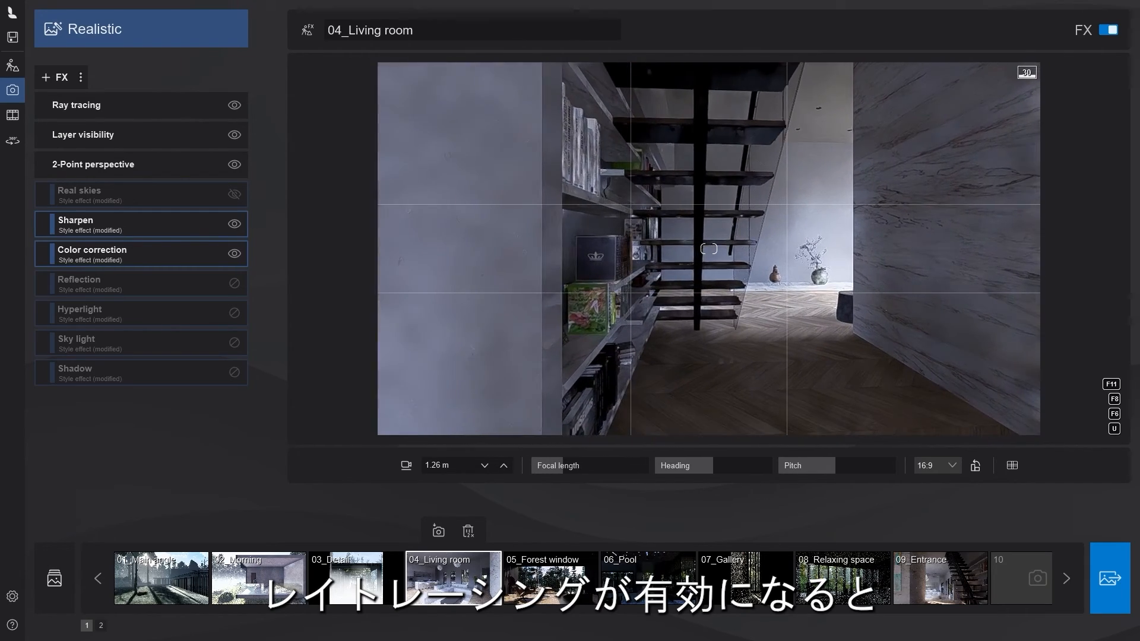
# Enable the Ray tracing effect on the 04_Living room photo
pyautogui.click(234, 106)
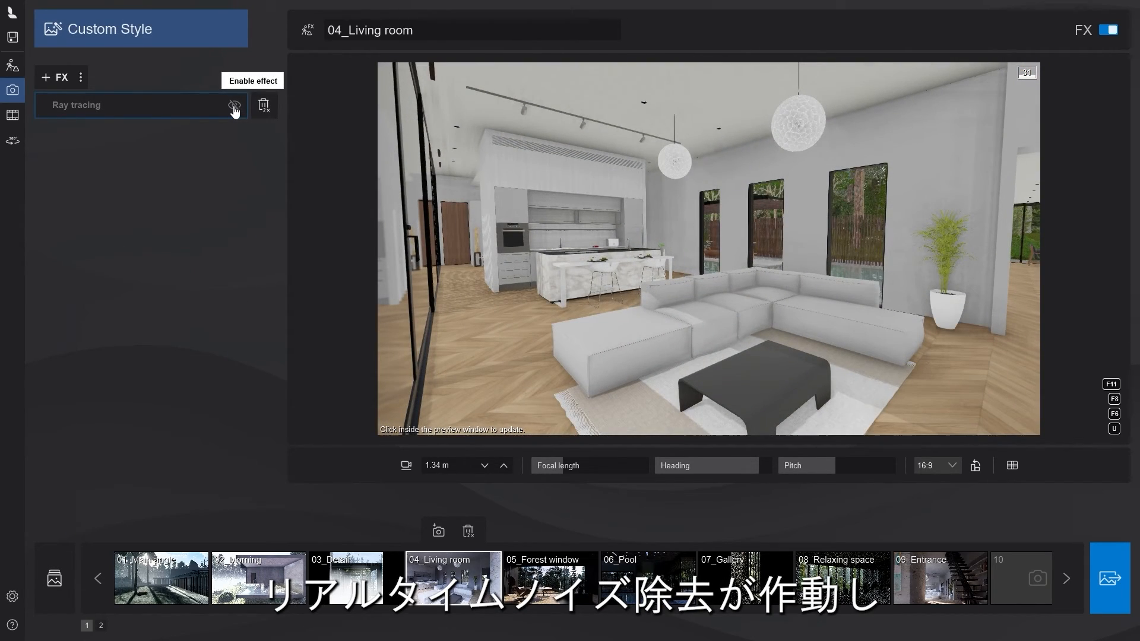
pyautogui.click(234, 105)
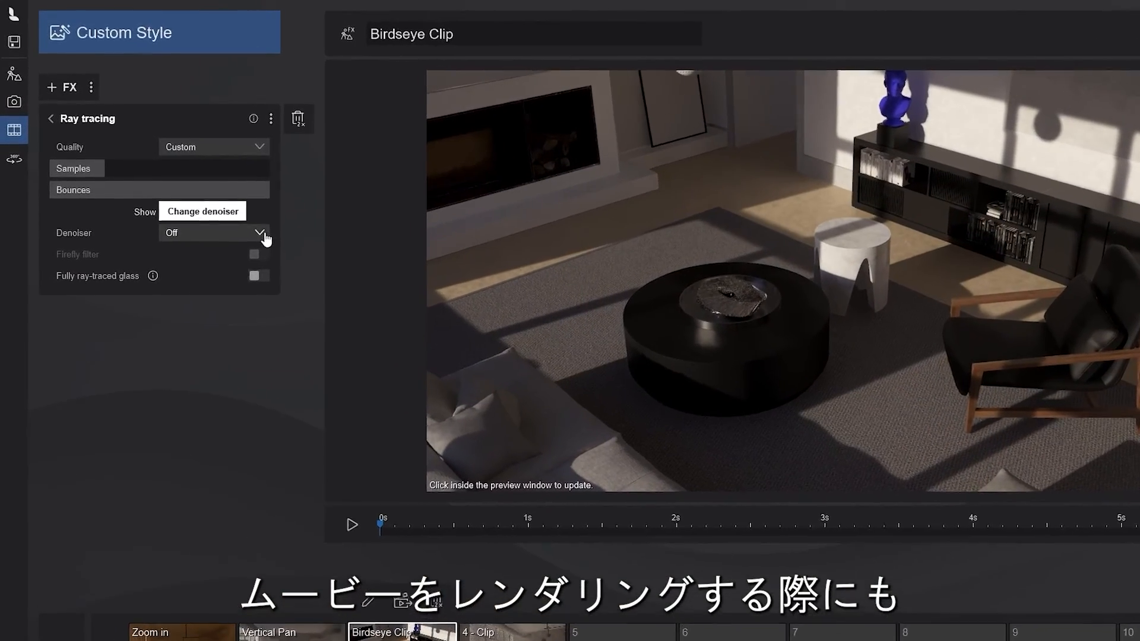
# Set the ray tracing denoiser to Video (NRC) for the Birdseye Clip
pyautogui.click(258, 233)
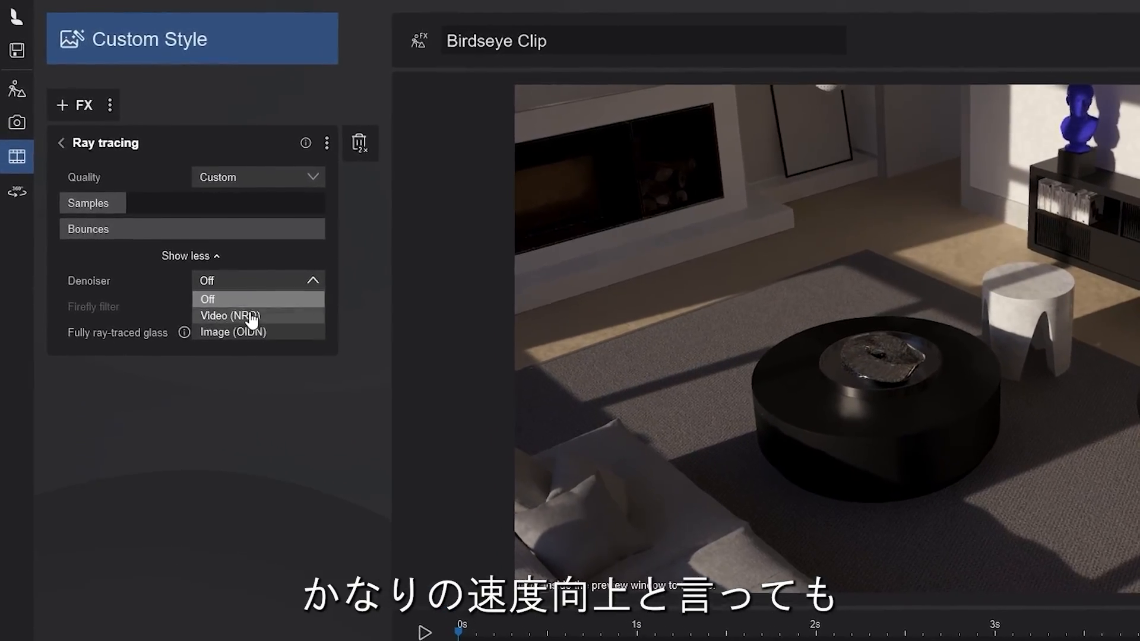
pyautogui.click(230, 316)
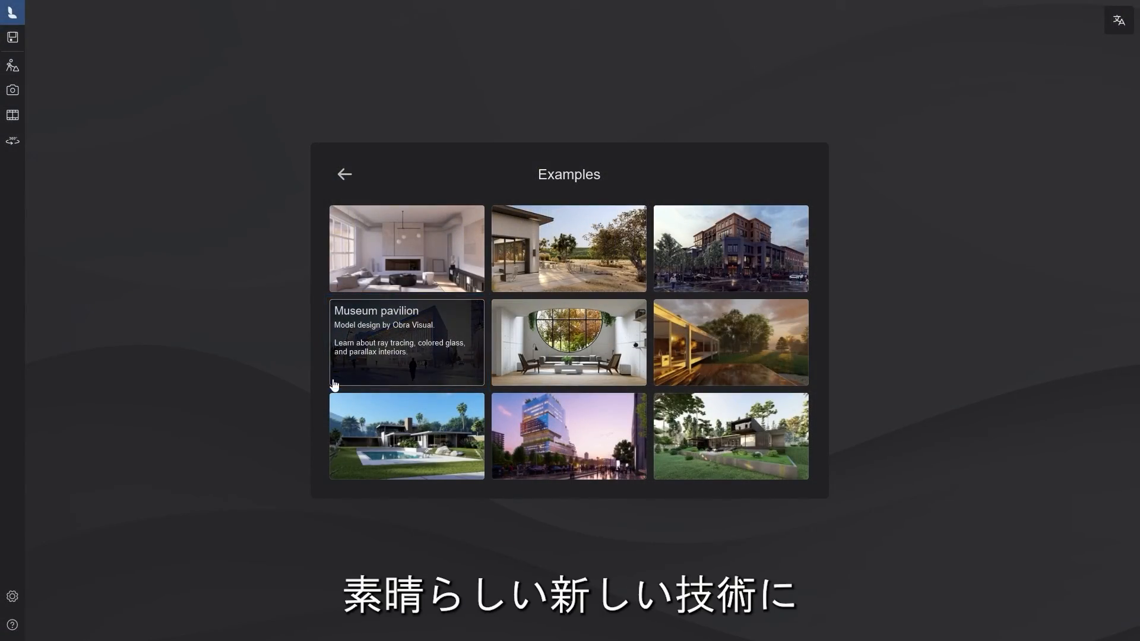
# Load the Museum pavilion example from the Examples gallery
pyautogui.click(406, 342)
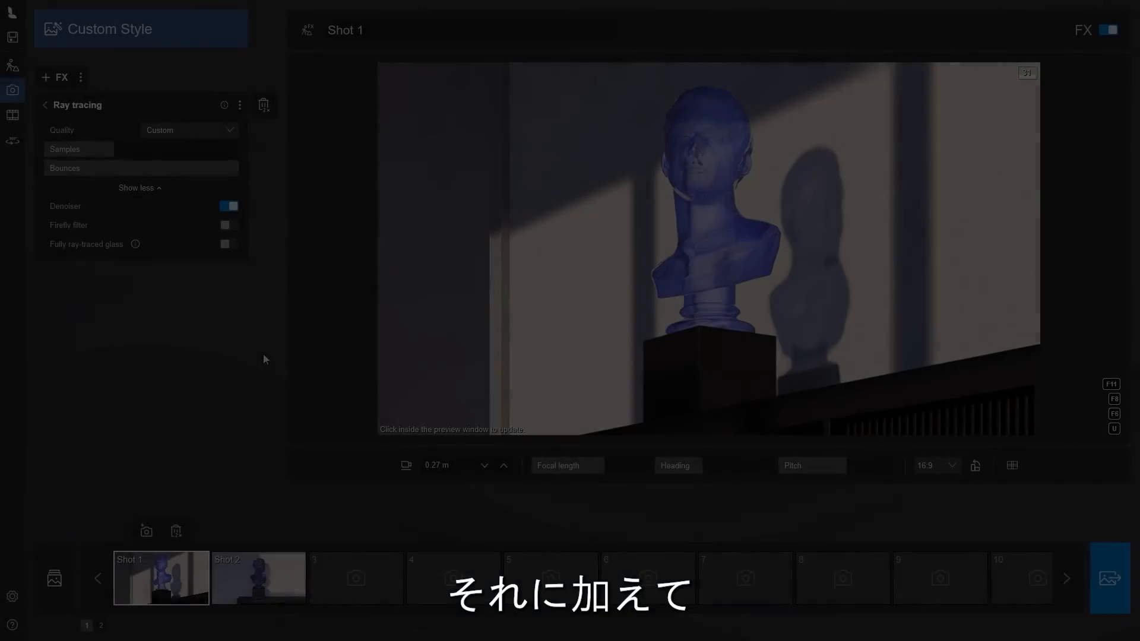
# Turn on Fully ray-traced glass in the Ray tracing effect for the glass bust
pyautogui.click(227, 245)
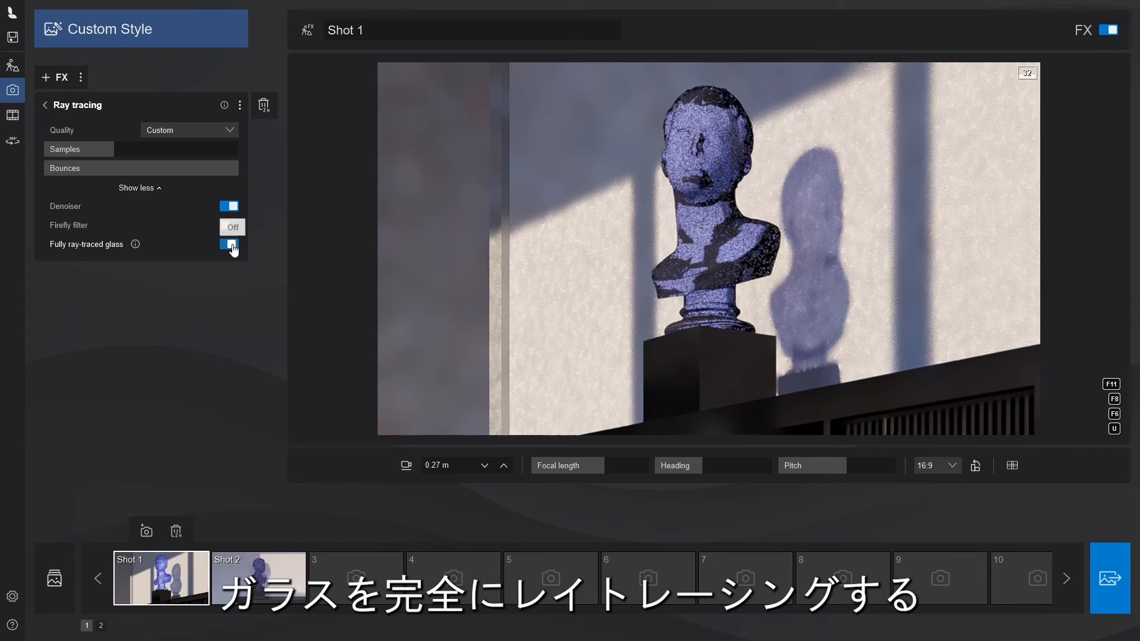
pyautogui.click(231, 227)
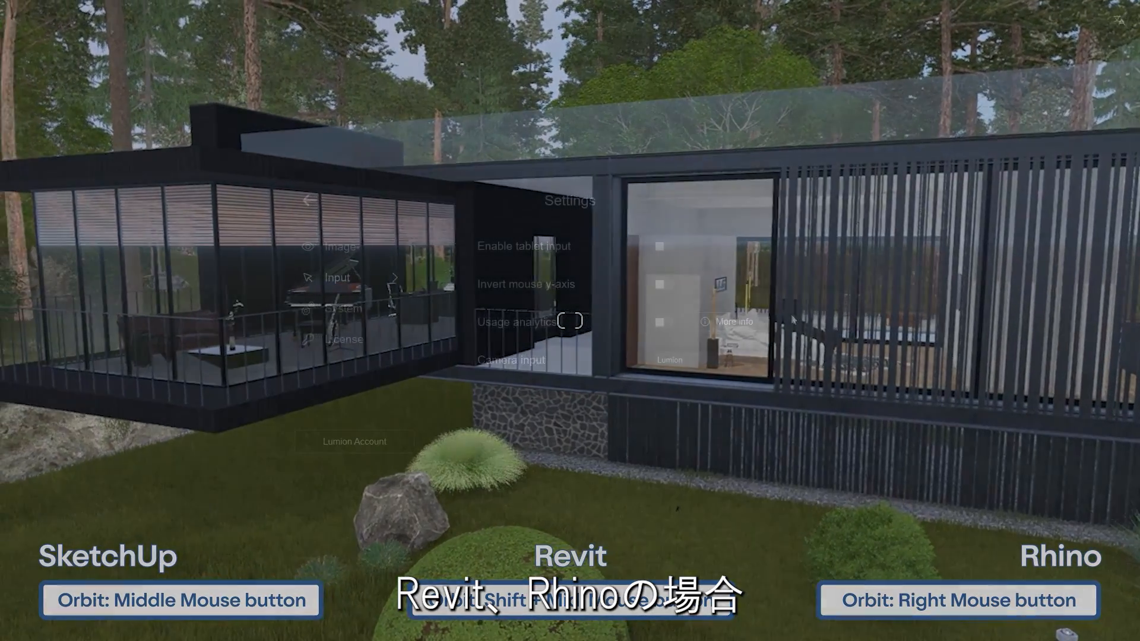
# Choose a SketchUp/Revit/Rhino camera control scheme under Settings > Input
pyautogui.click(730, 366)
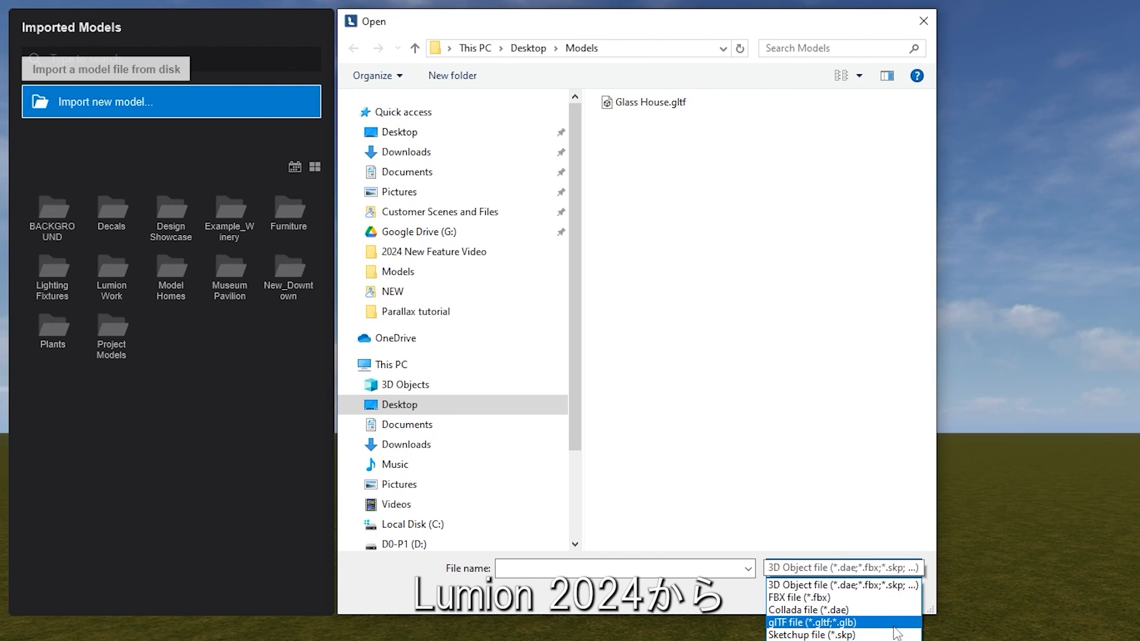
# Import Glass House.gltf with the file type filtered to glTF files
pyautogui.click(840, 622)
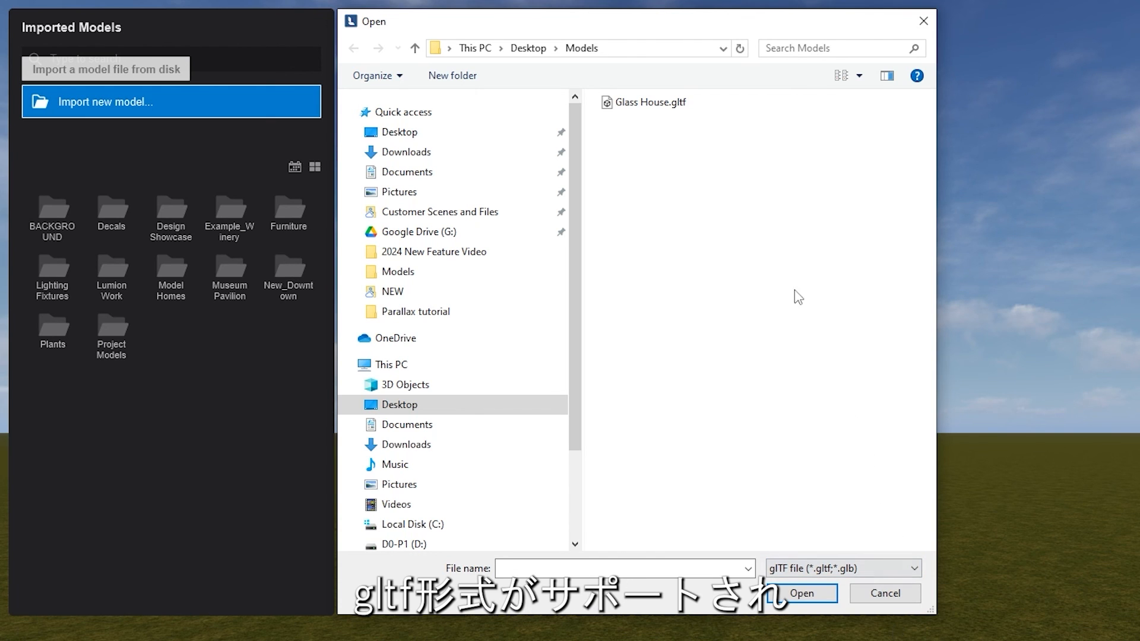
pyautogui.click(650, 102)
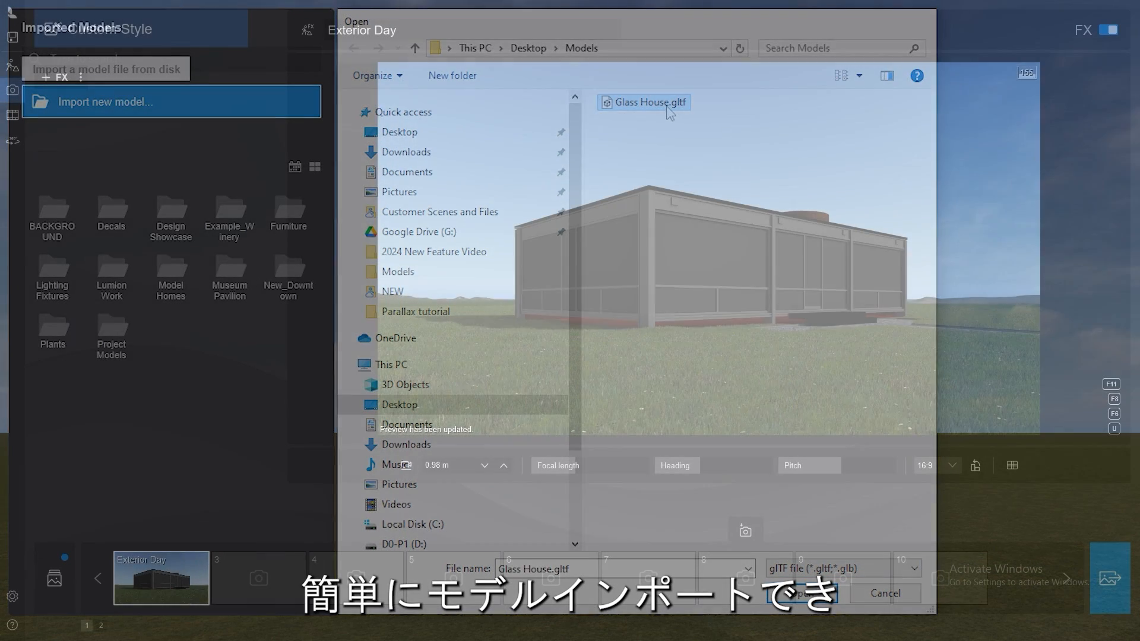
pyautogui.click(808, 593)
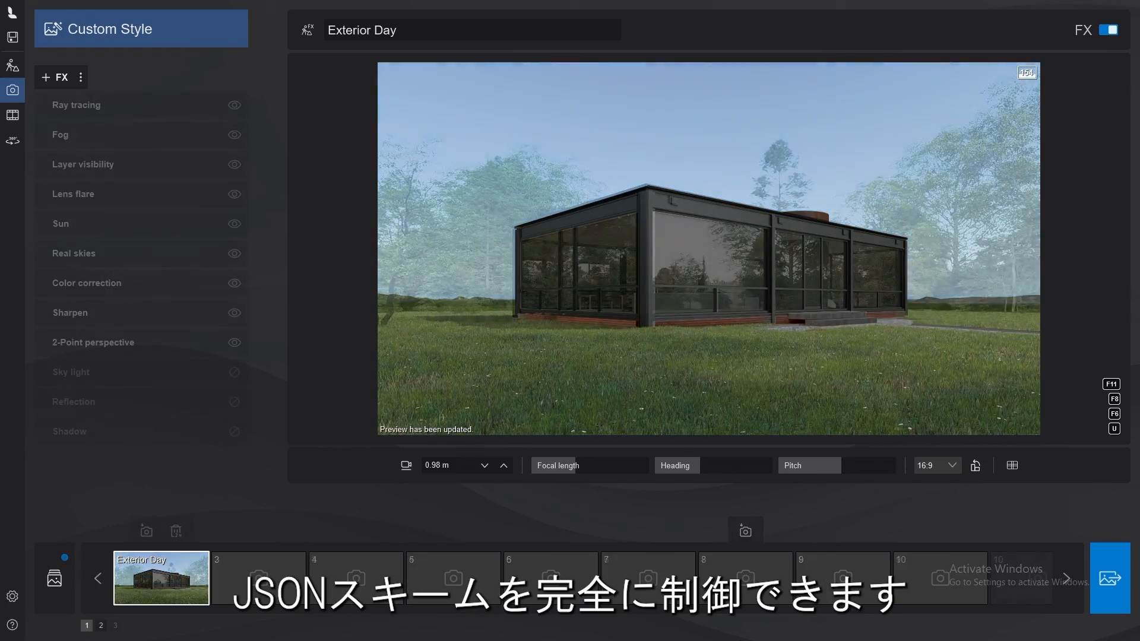